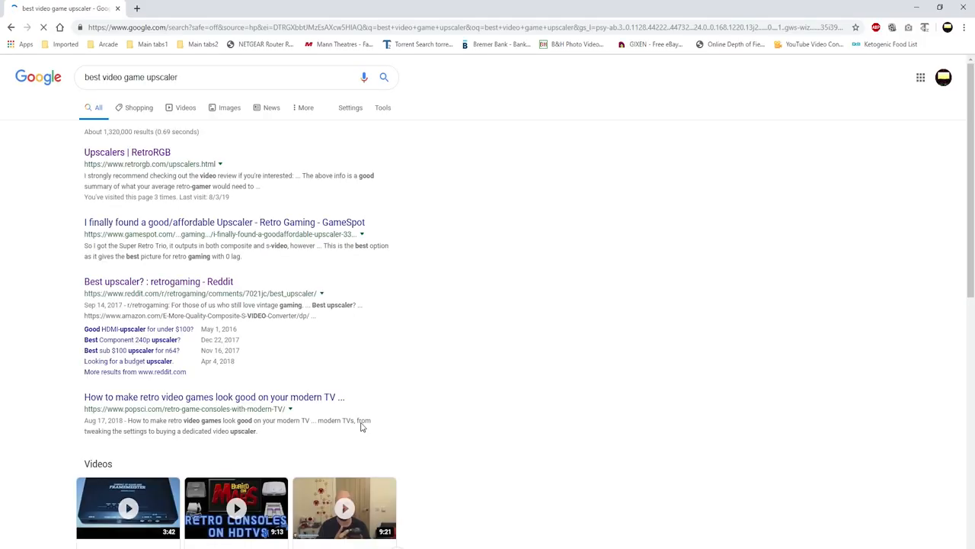
Open the 'Best upscaler? : retrogaming - Reddit' result and scroll through the thread.
left_click(159, 281)
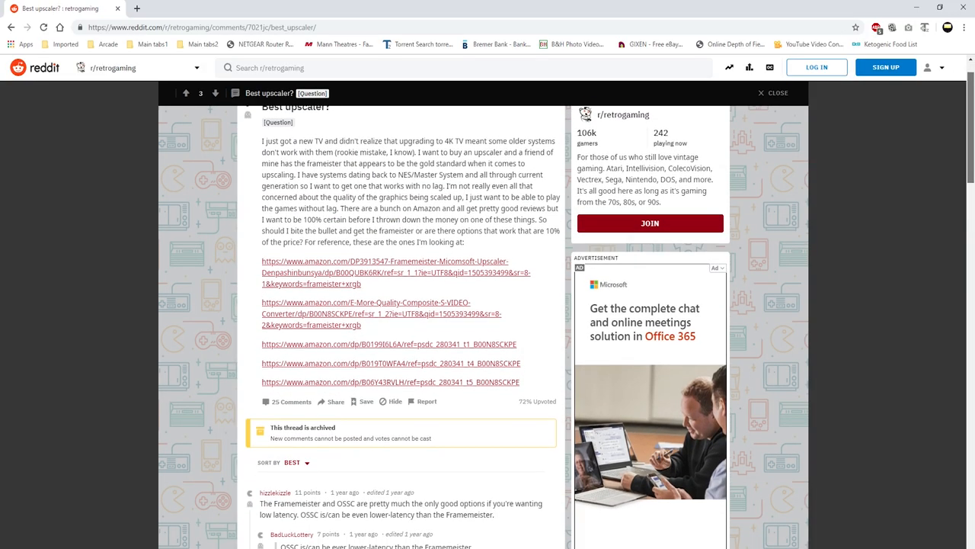
scroll("down", 3)
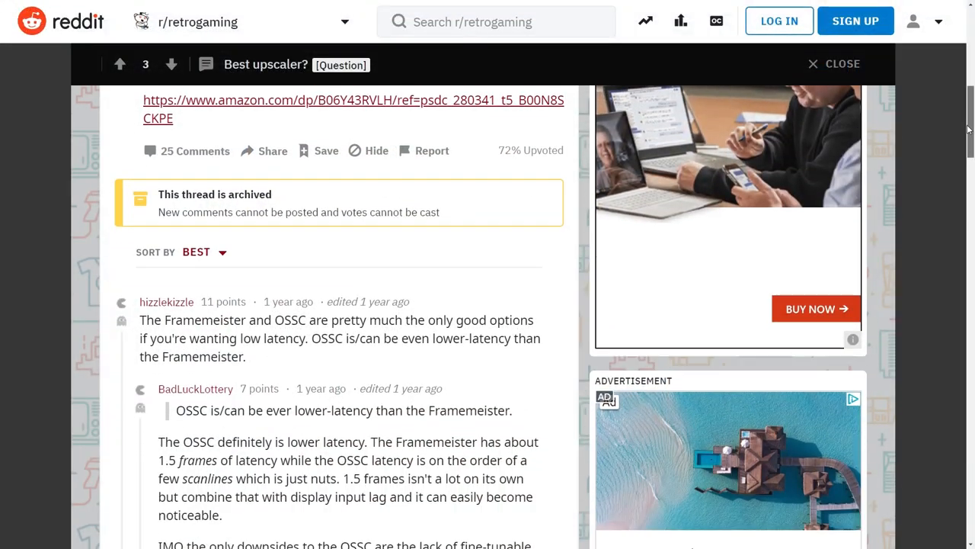
scroll("down", 3)
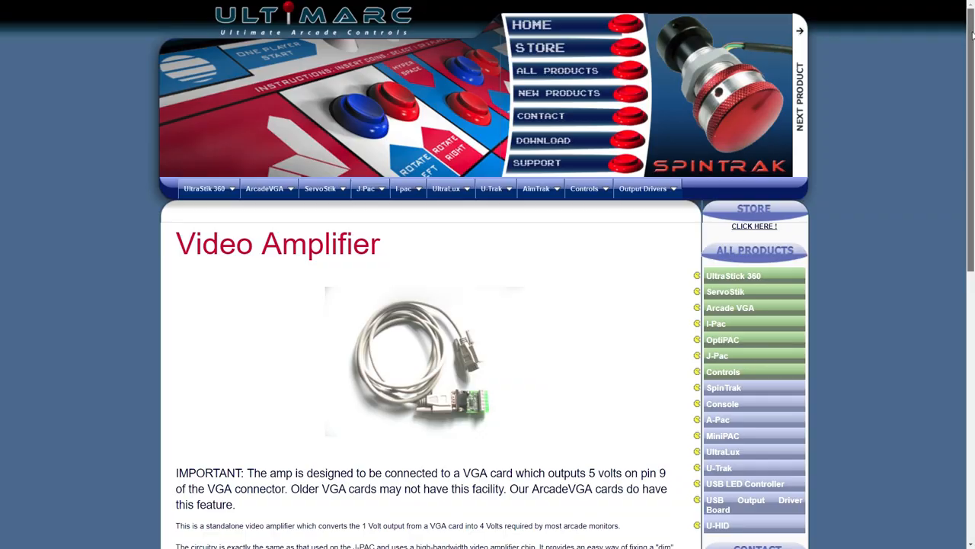
Scroll the Ultimarc store down to the $23.00 Arcade Monitor Video Amplifier with Add to Cart.
scroll("down", 3)
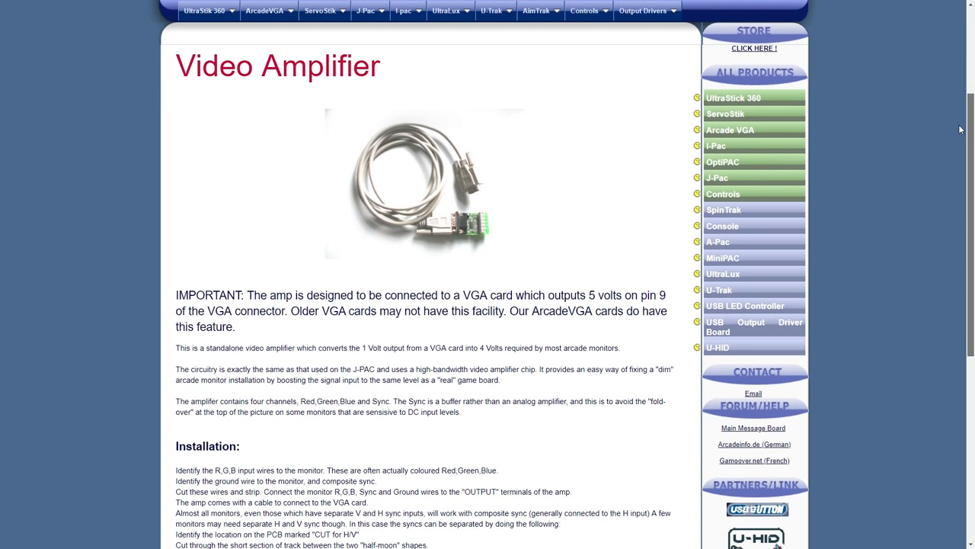
scroll("down", 3)
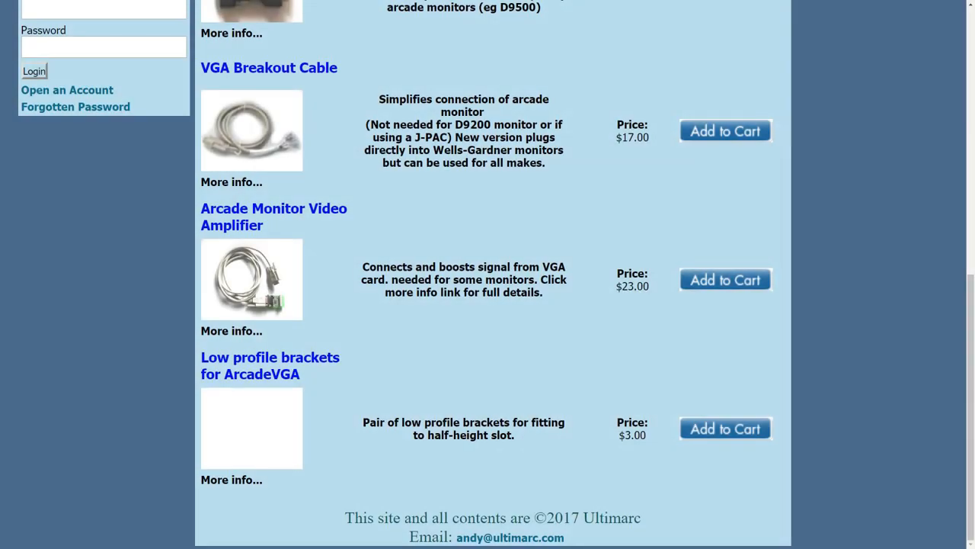
scroll("down", 3)
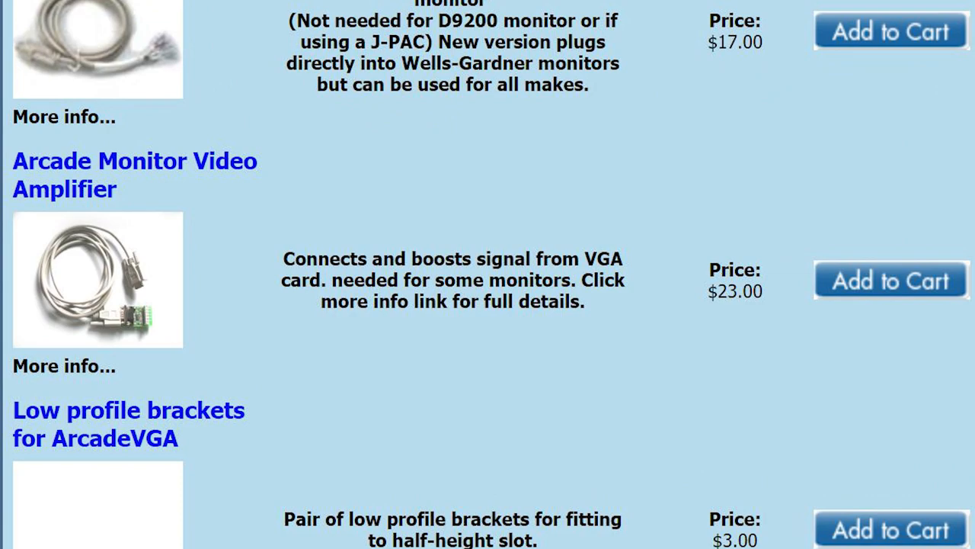